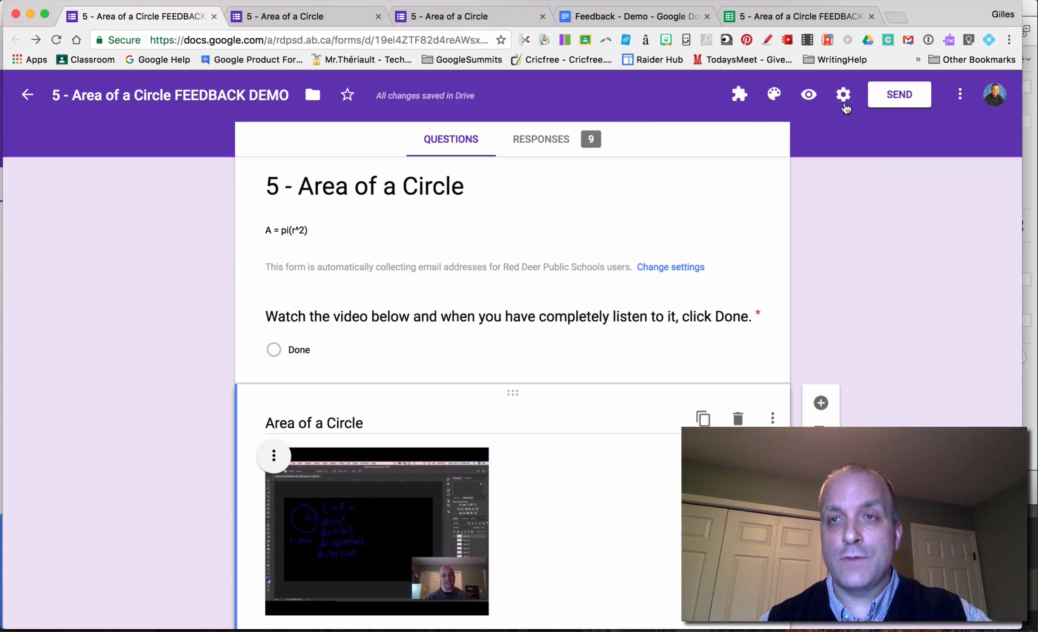
- Review the quiz grading options in the form settings and close without changes
left_click(844, 95)
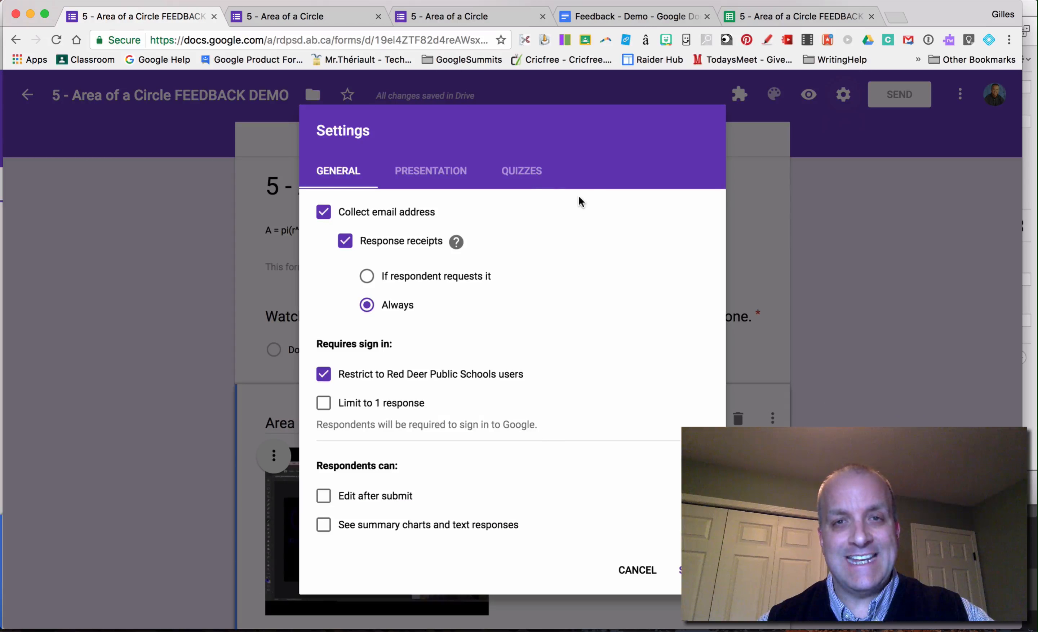
left_click(521, 171)
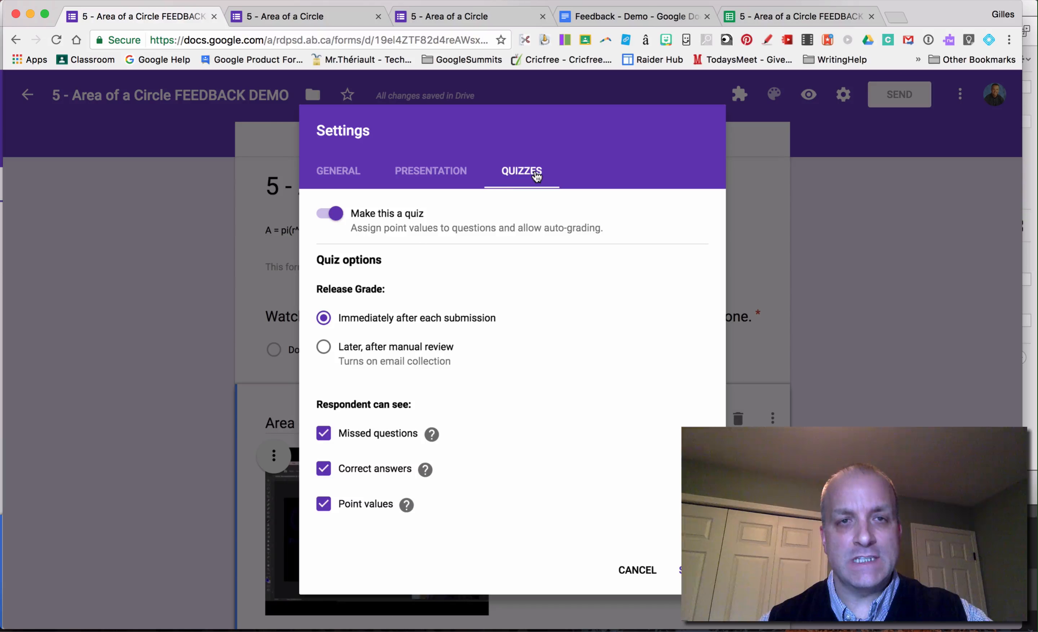
mouse_move(390, 250)
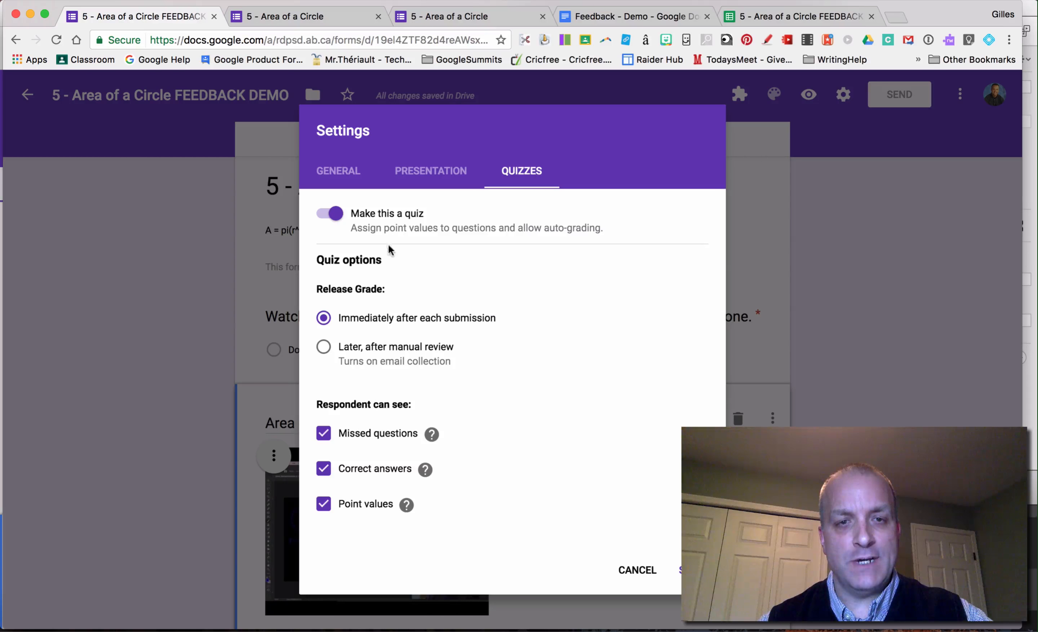
mouse_move(655, 556)
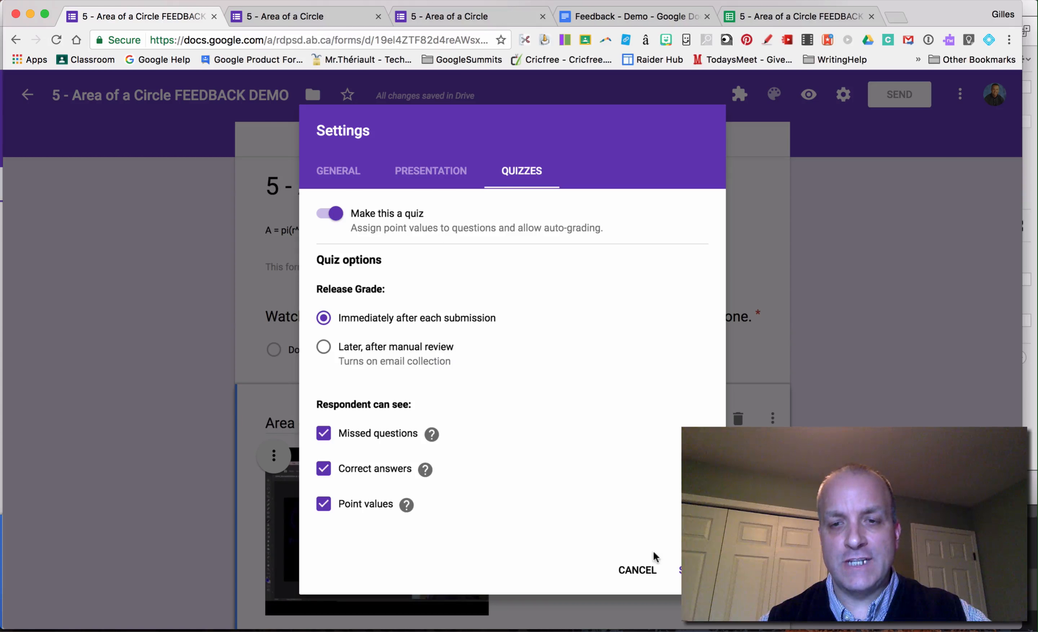
left_click(637, 571)
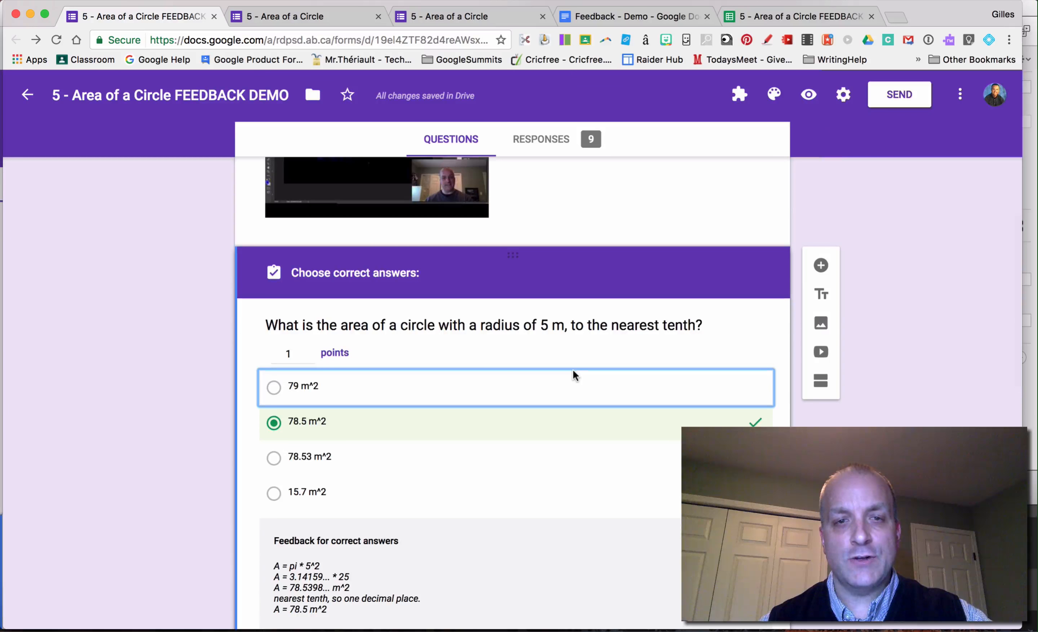
- Start adding answer feedback on the 10 m diameter area question
scroll("down", 3)
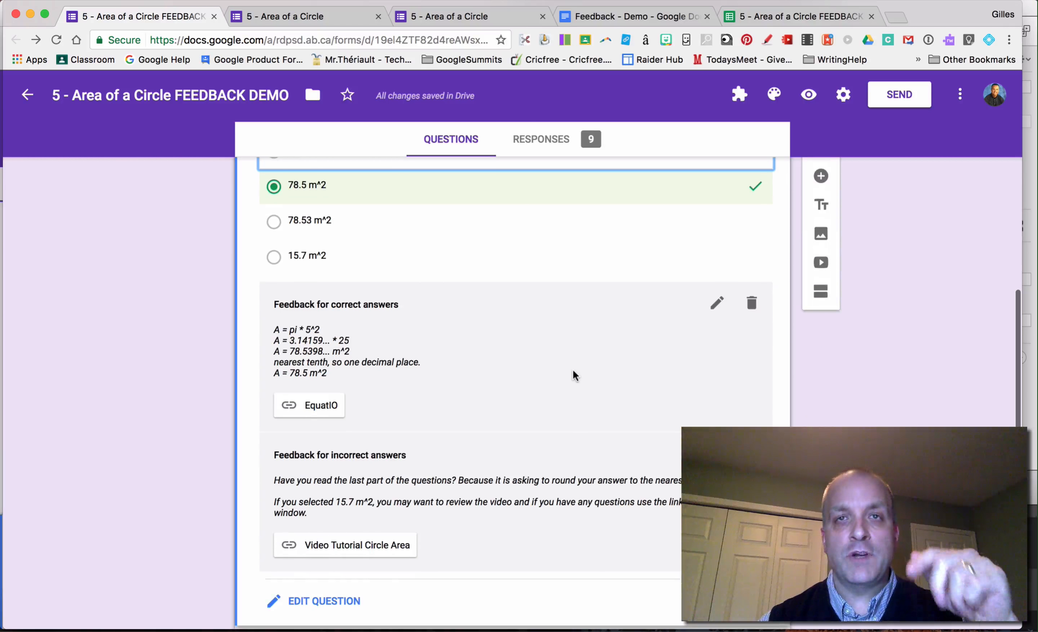
scroll("down", 3)
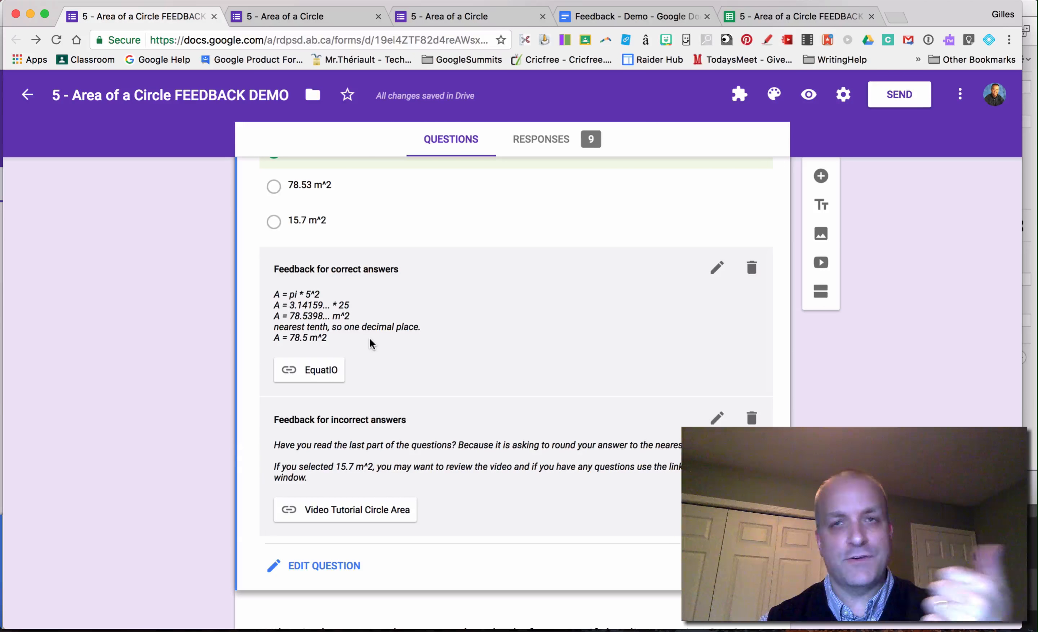
mouse_move(361, 434)
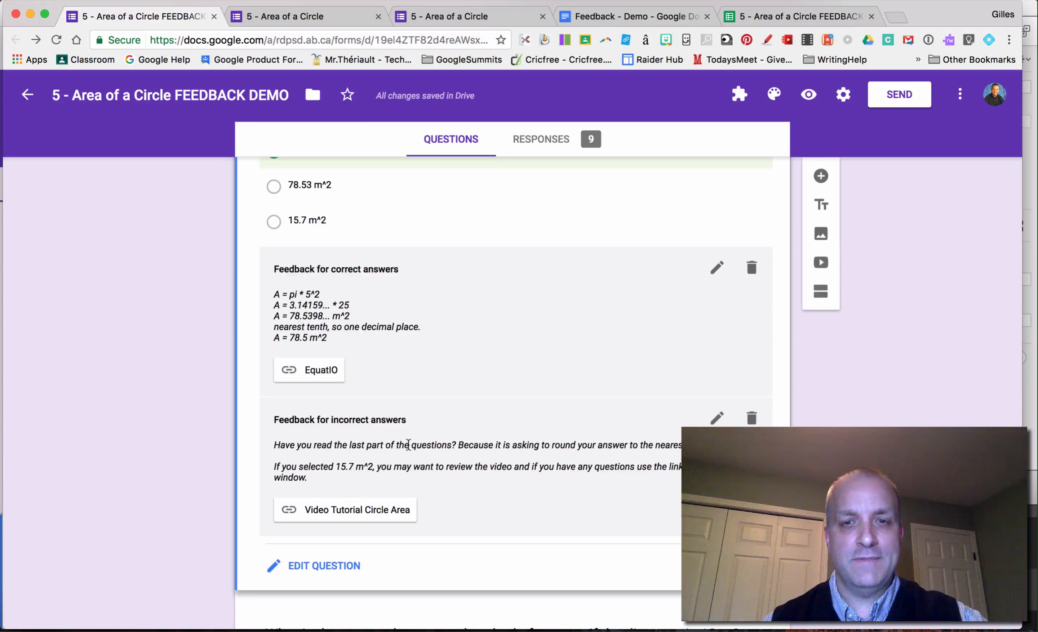
scroll("down", 3)
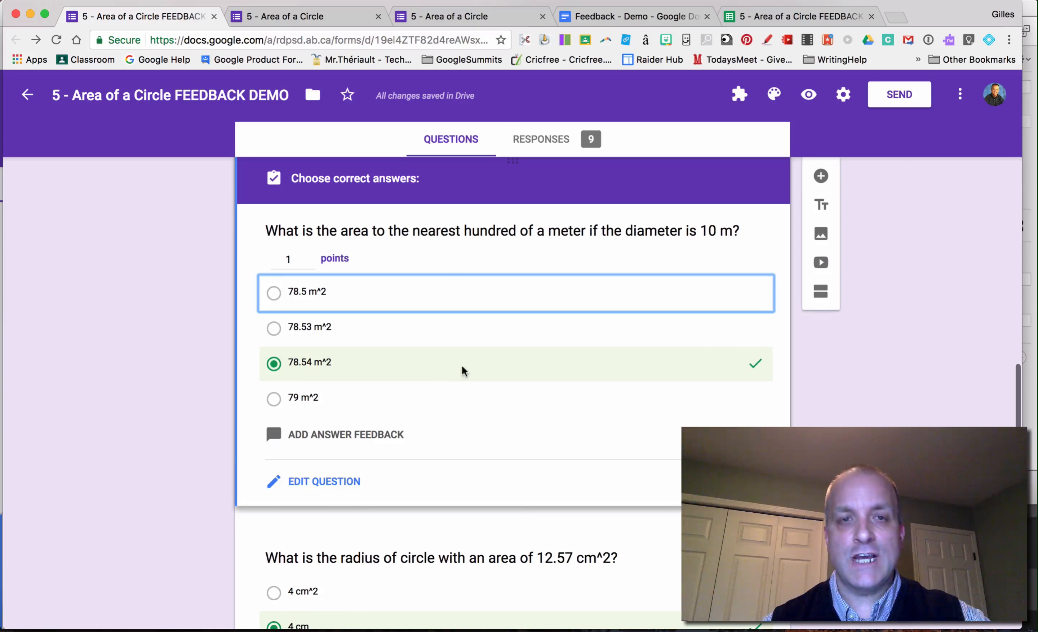
mouse_move(341, 447)
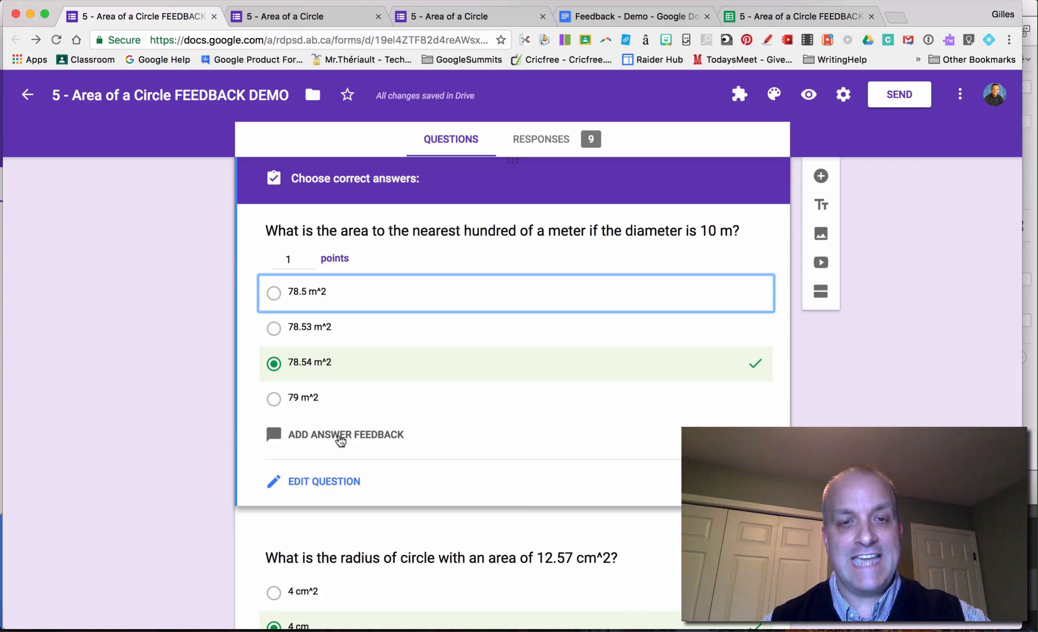
left_click(345, 434)
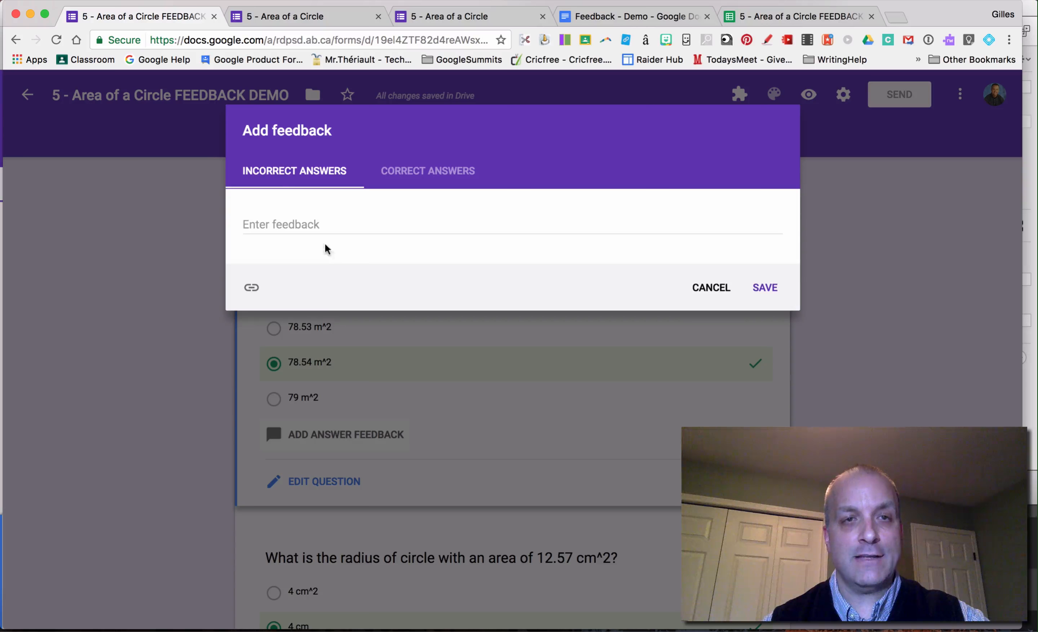
- Write incorrect-answer feedback reading 'Round answers.'
left_click(304, 224)
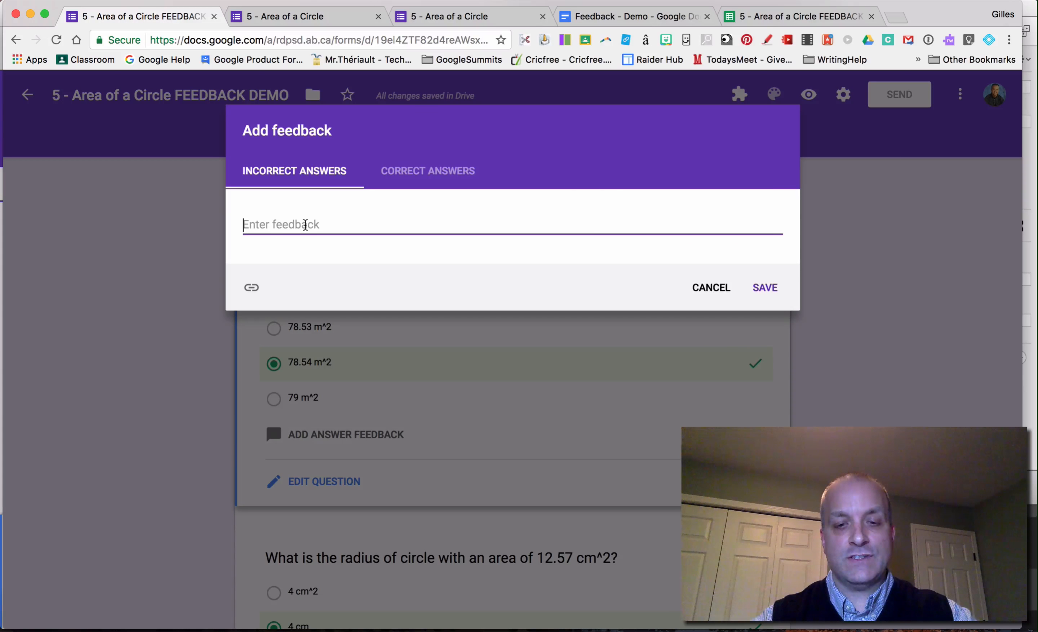
type("Round")
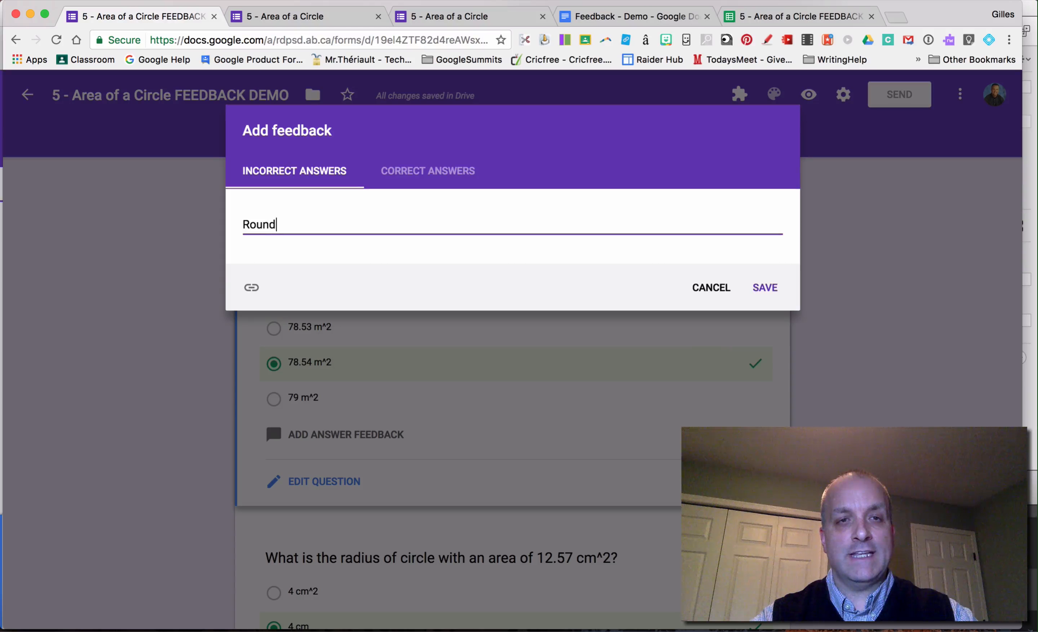
type("answers.")
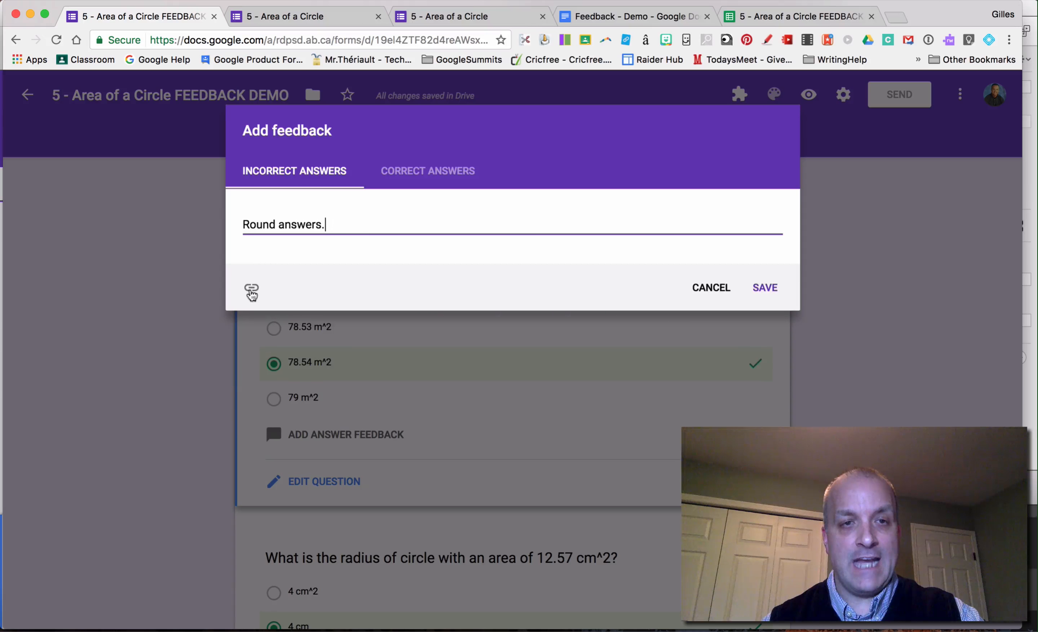
- Attach a link labelled 'sample' to the incorrect feedback, then move to correct-answer feedback
left_click(252, 294)
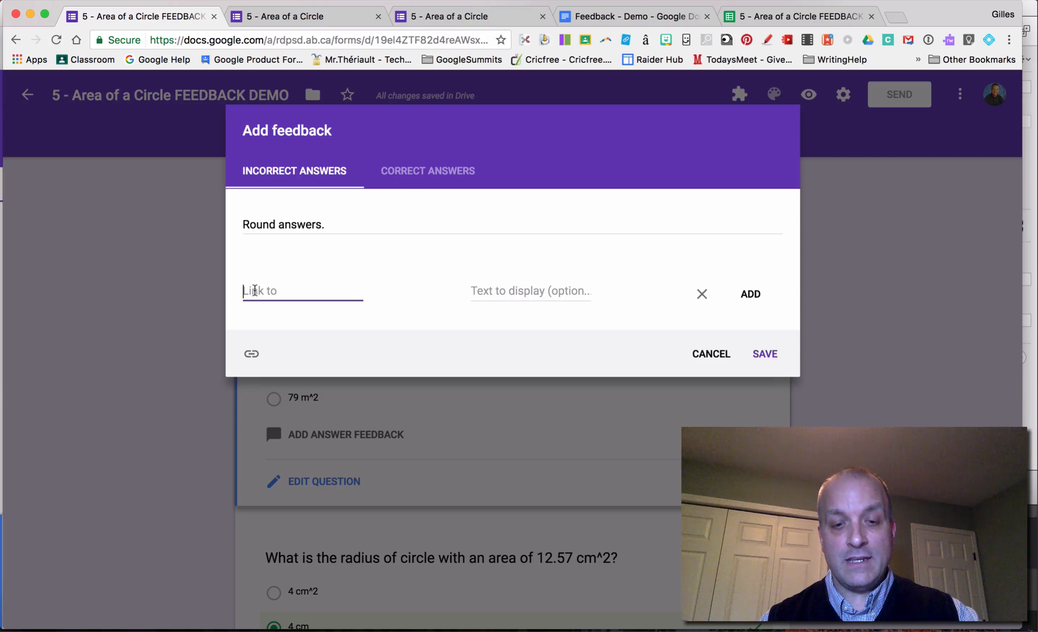
type("pMT5-ijCYpfmu9k/edit")
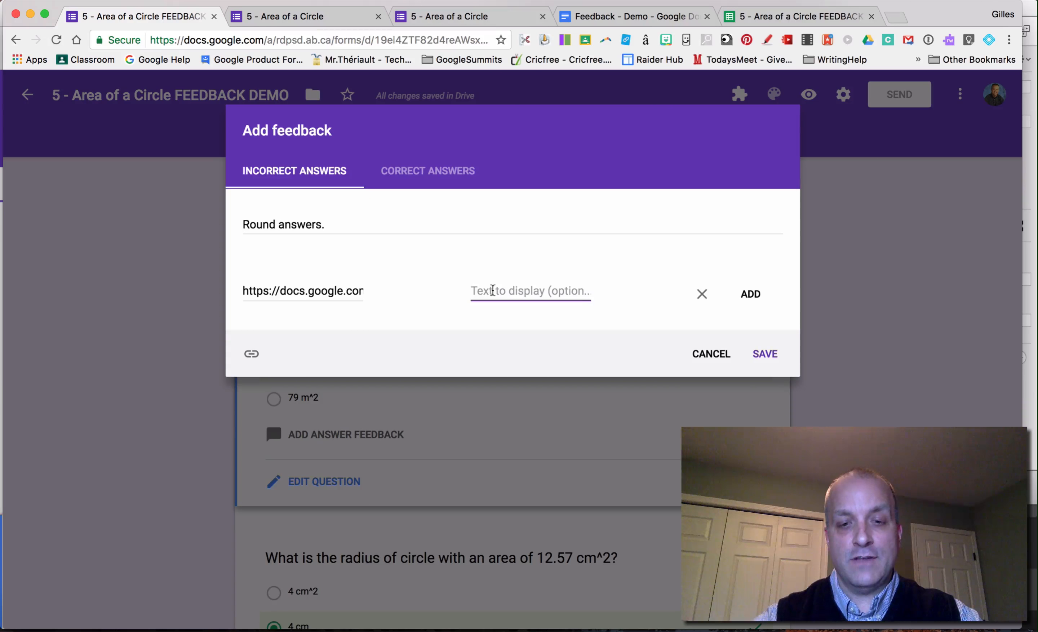
type("sample")
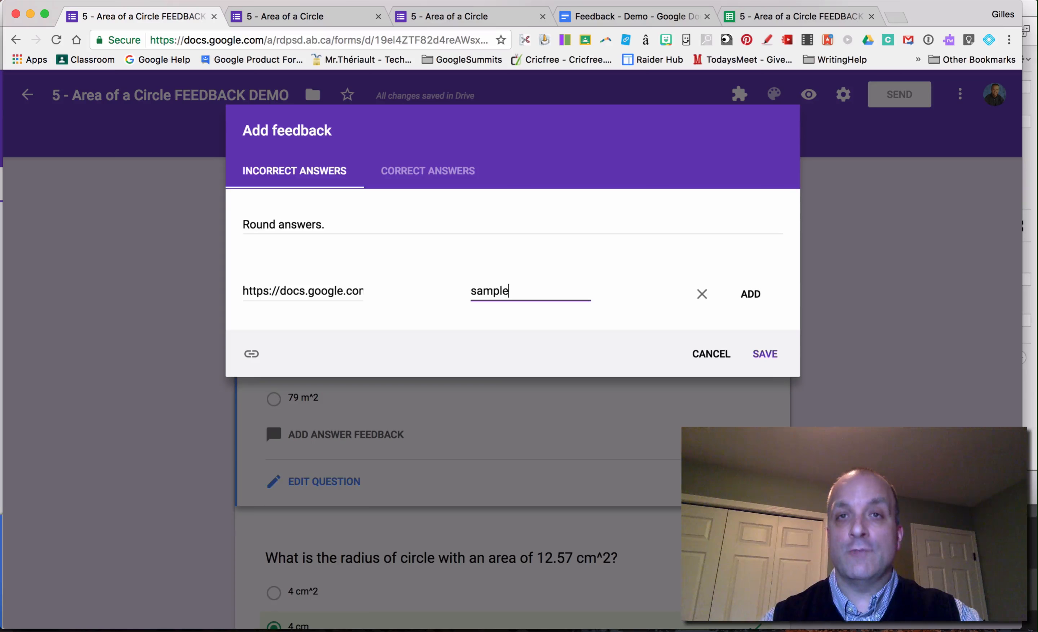
left_click(750, 294)
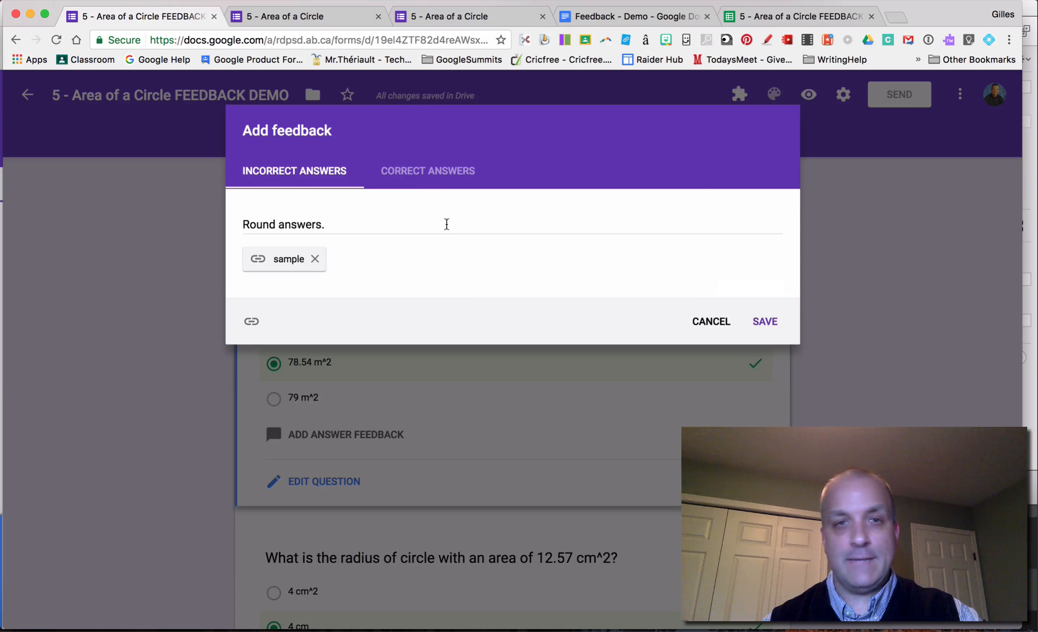
left_click(428, 171)
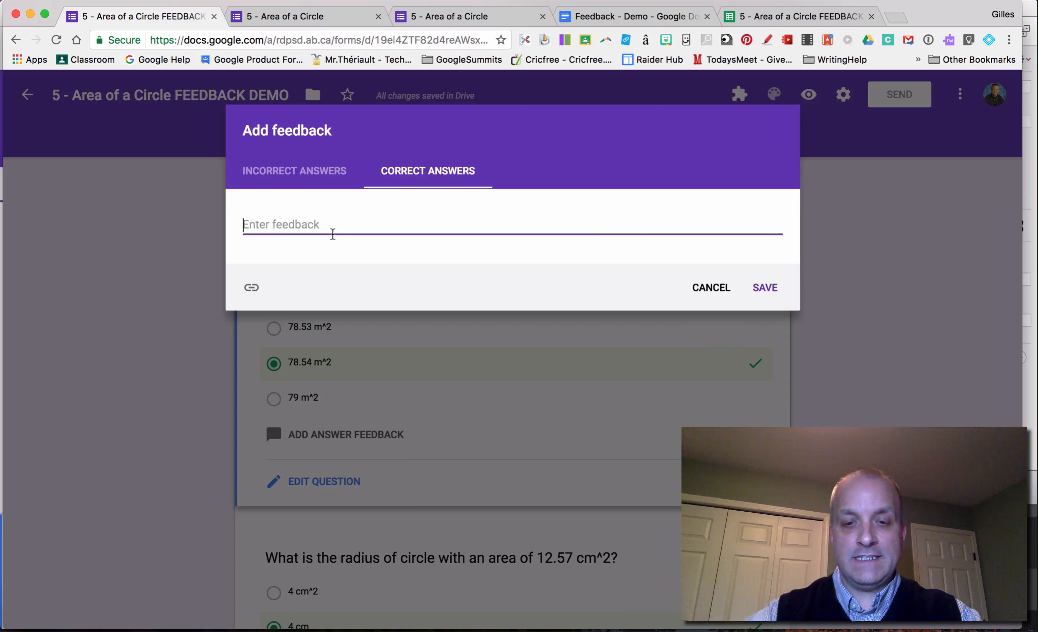
- Give correct answers the feedback '78.54 m^2' and save both feedback messages
type("78.54")
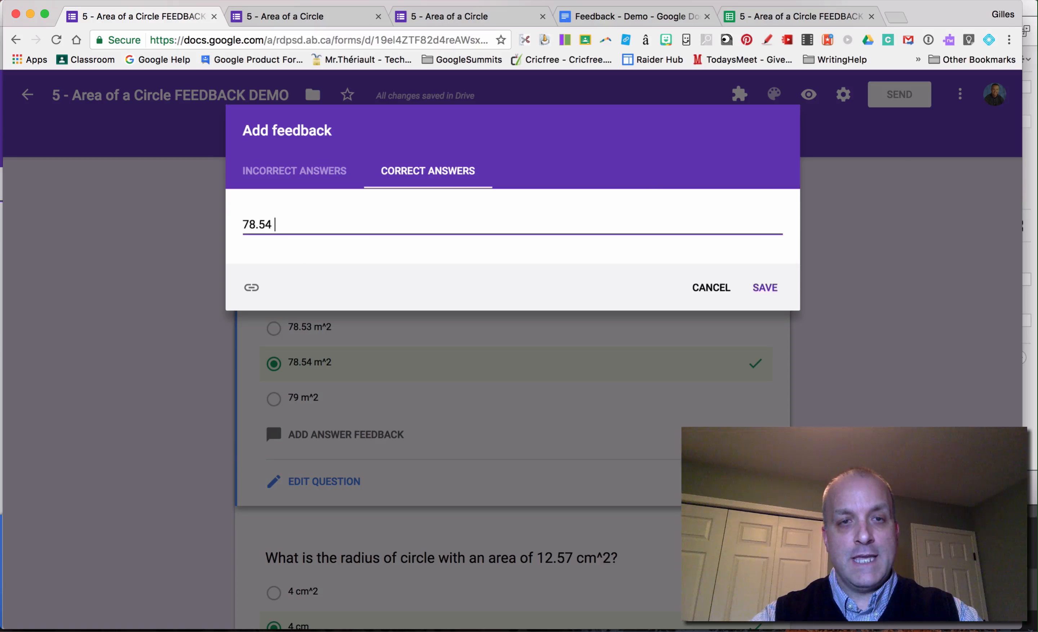
type("m^2")
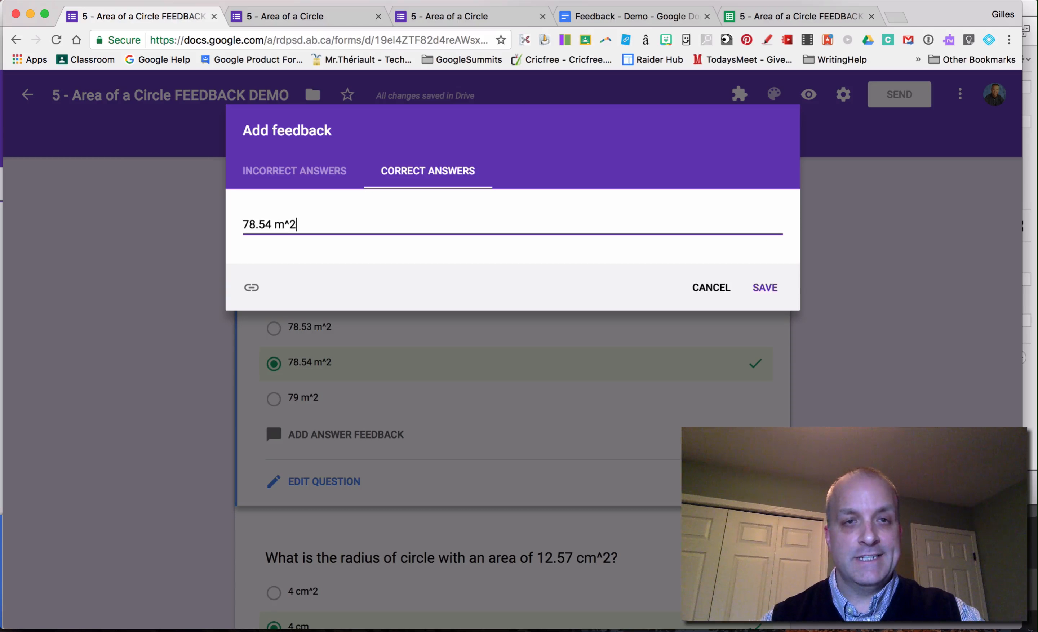
mouse_move(491, 308)
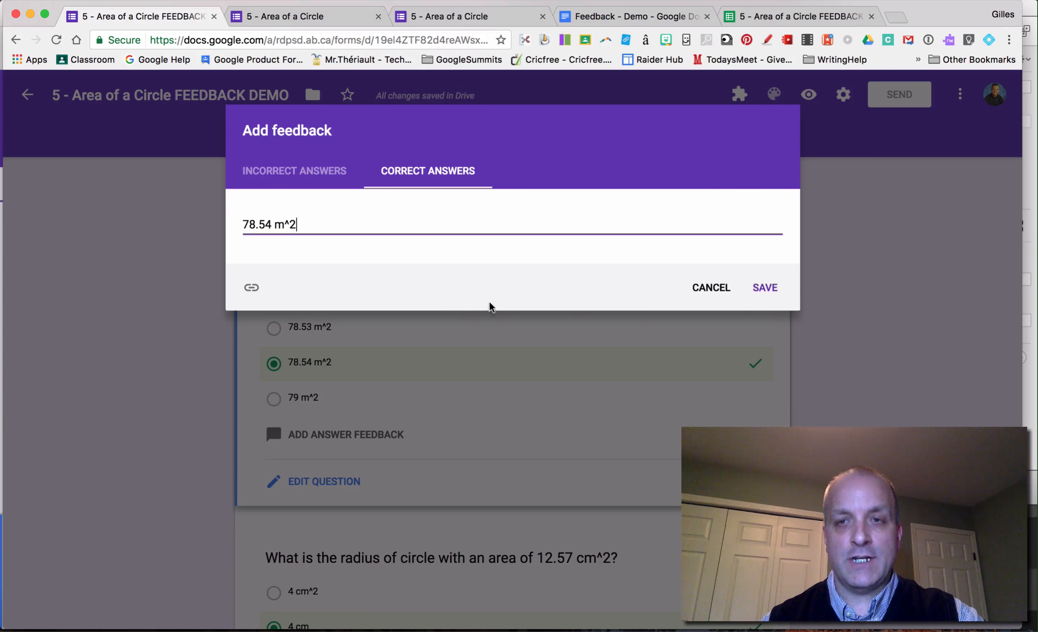
left_click(764, 287)
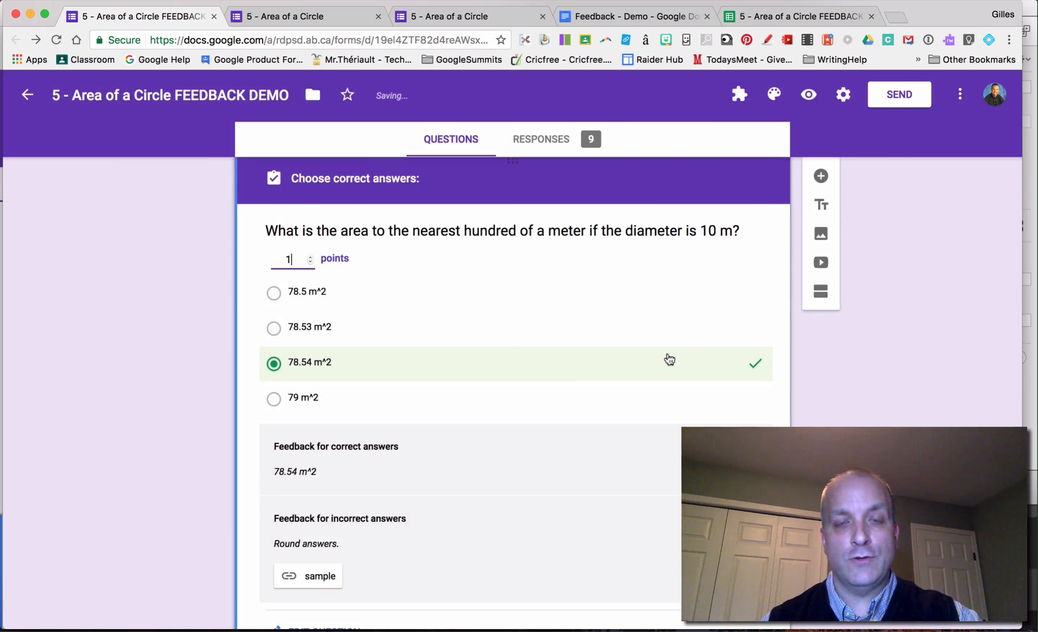
- Bring up the student's submission confirmation page for the Area of a Circle quiz
scroll("down", 3)
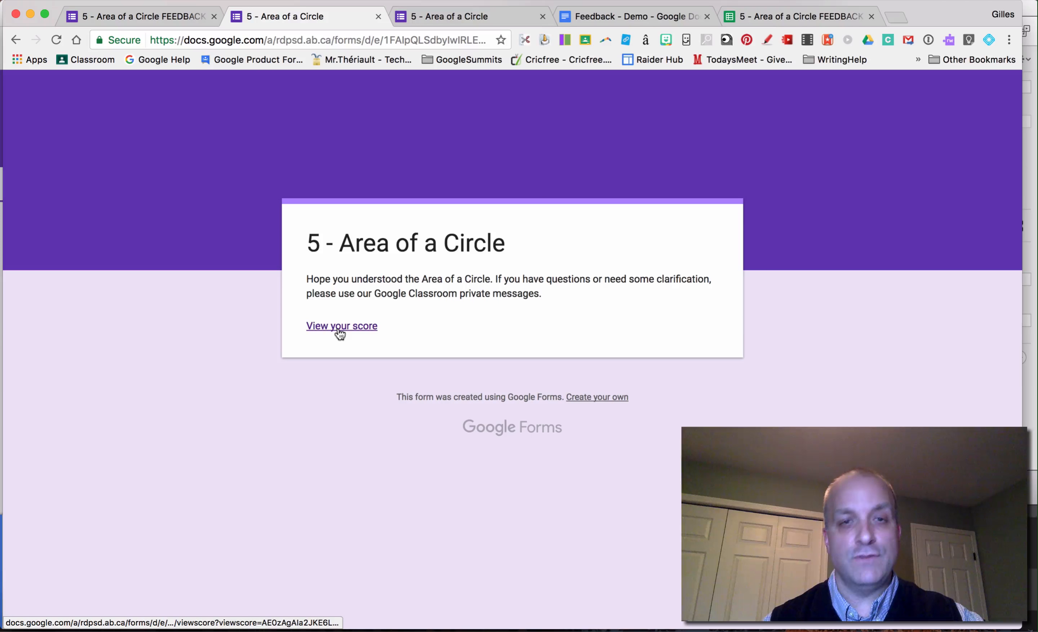
mouse_move(442, 222)
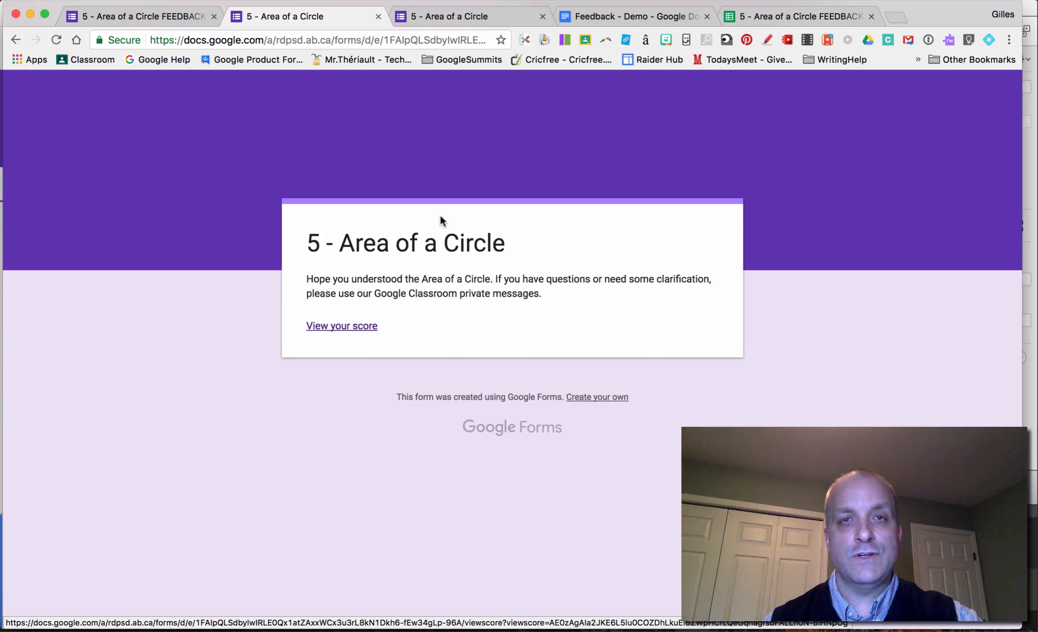
- View the 2/3 score page with per-question feedback, then switch to the Feedback - Demo document
left_click(341, 326)
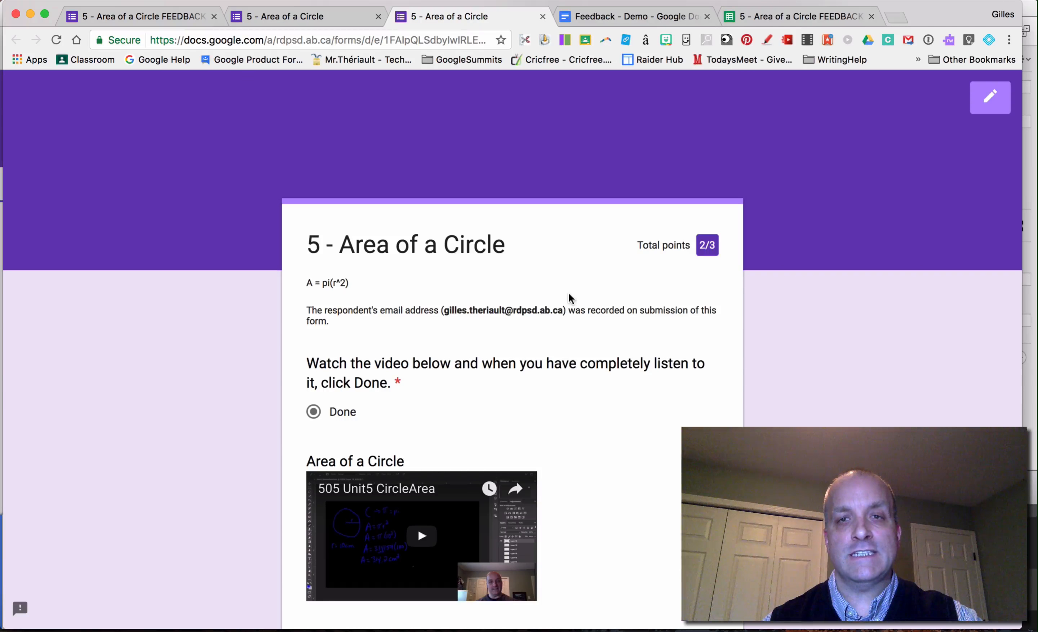
scroll("down", 3)
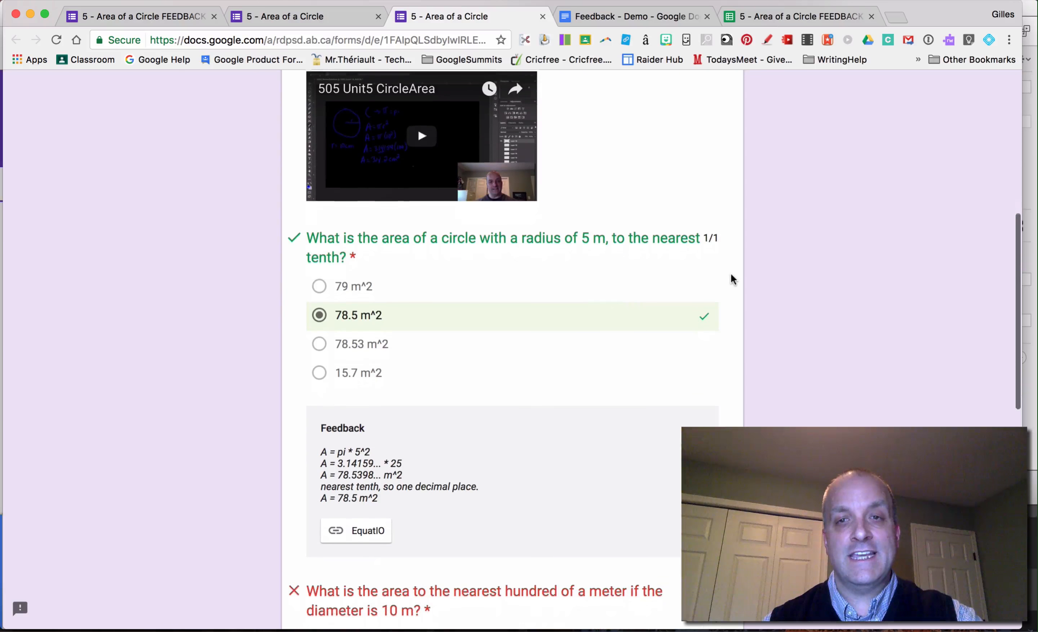
scroll("down", 3)
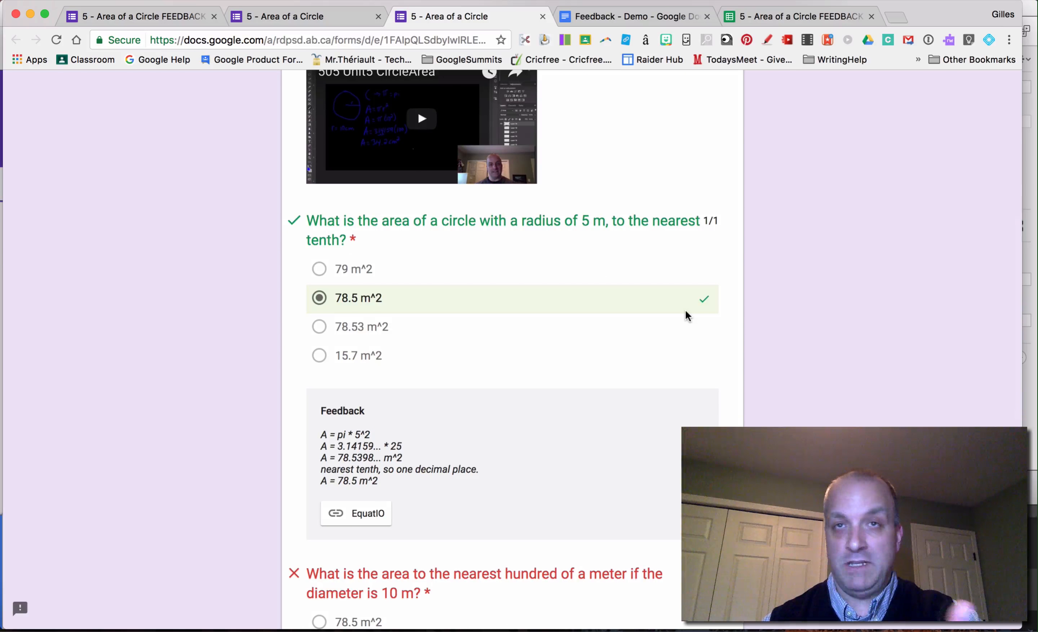
scroll("down", 3)
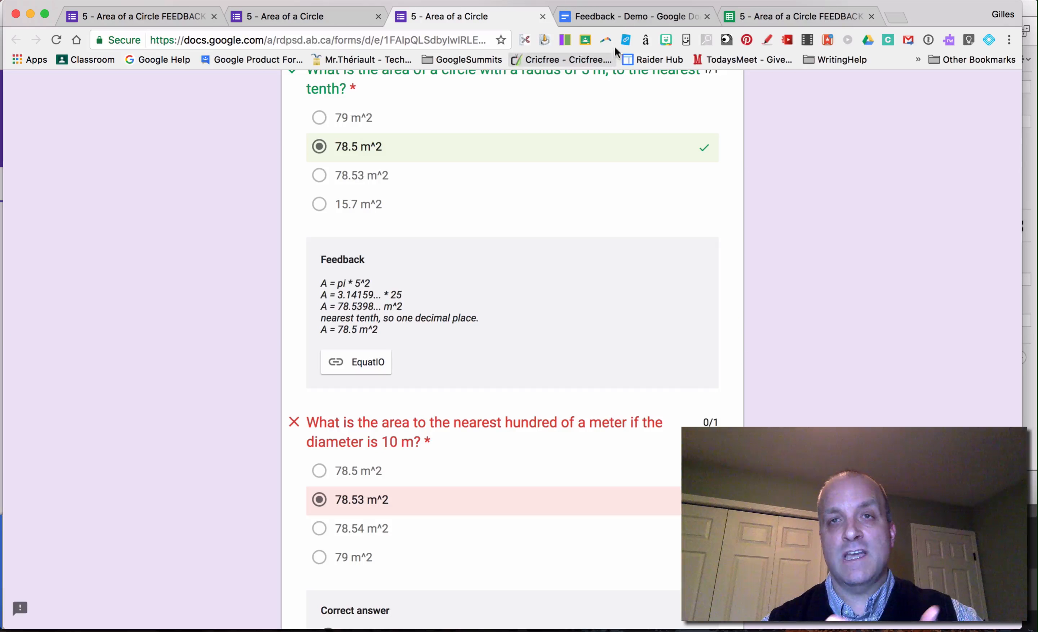
left_click(634, 16)
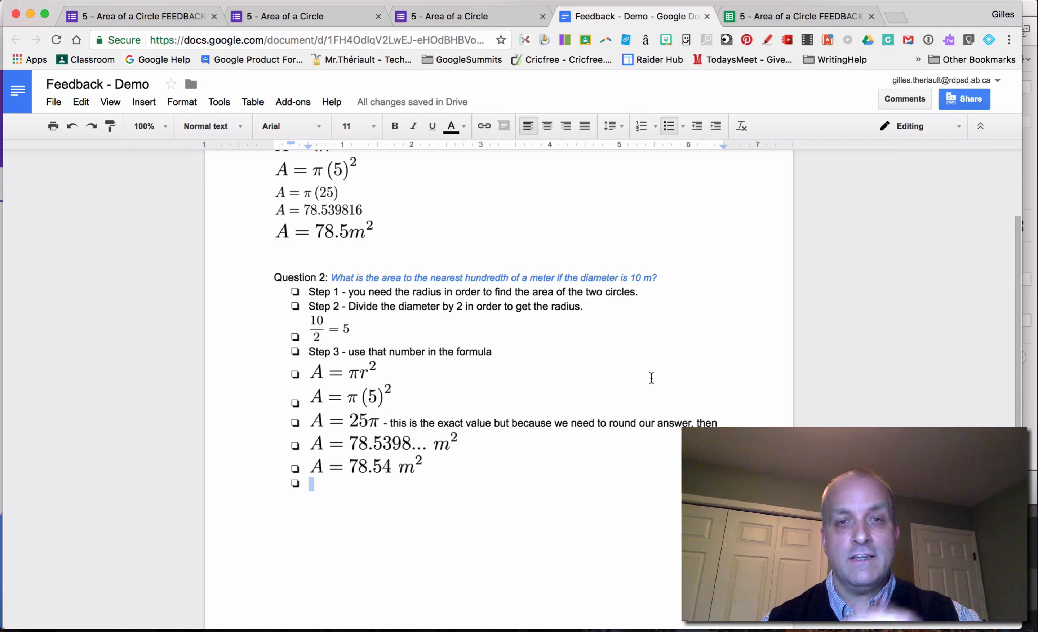